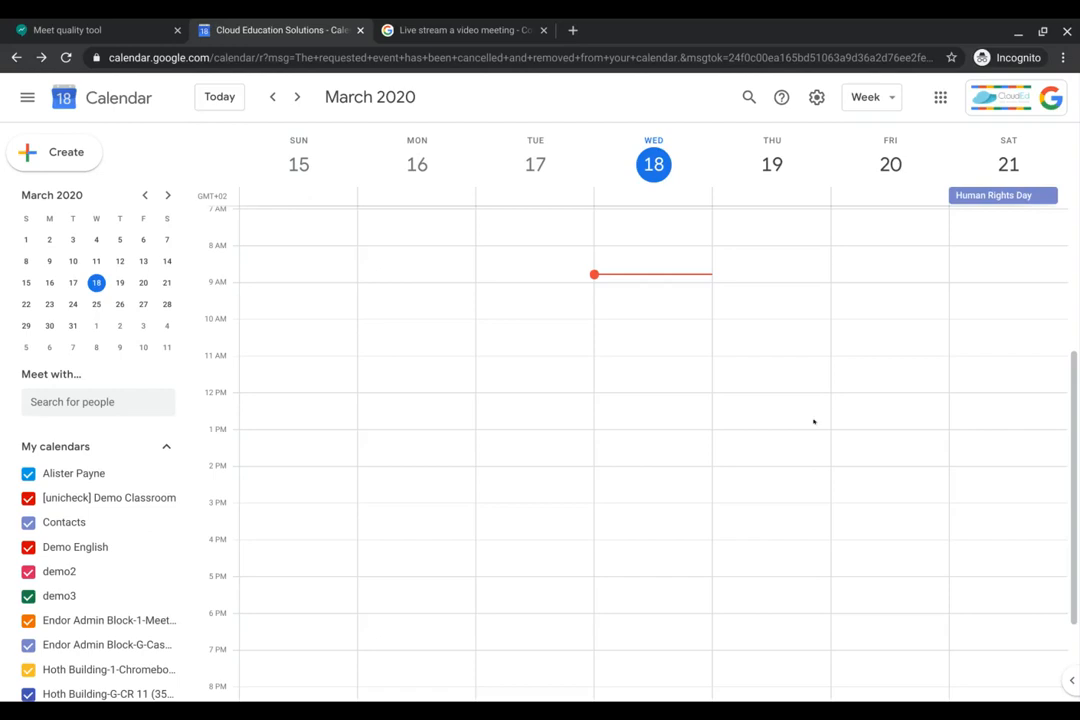
mouse_move(668, 329)
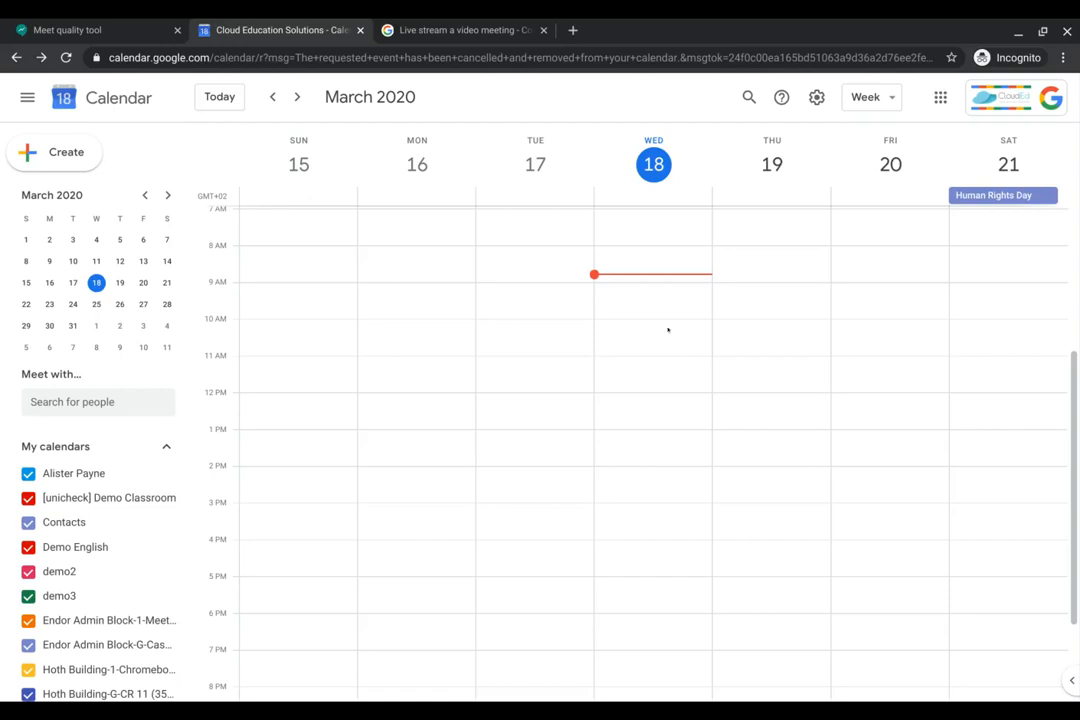
mouse_move(668, 329)
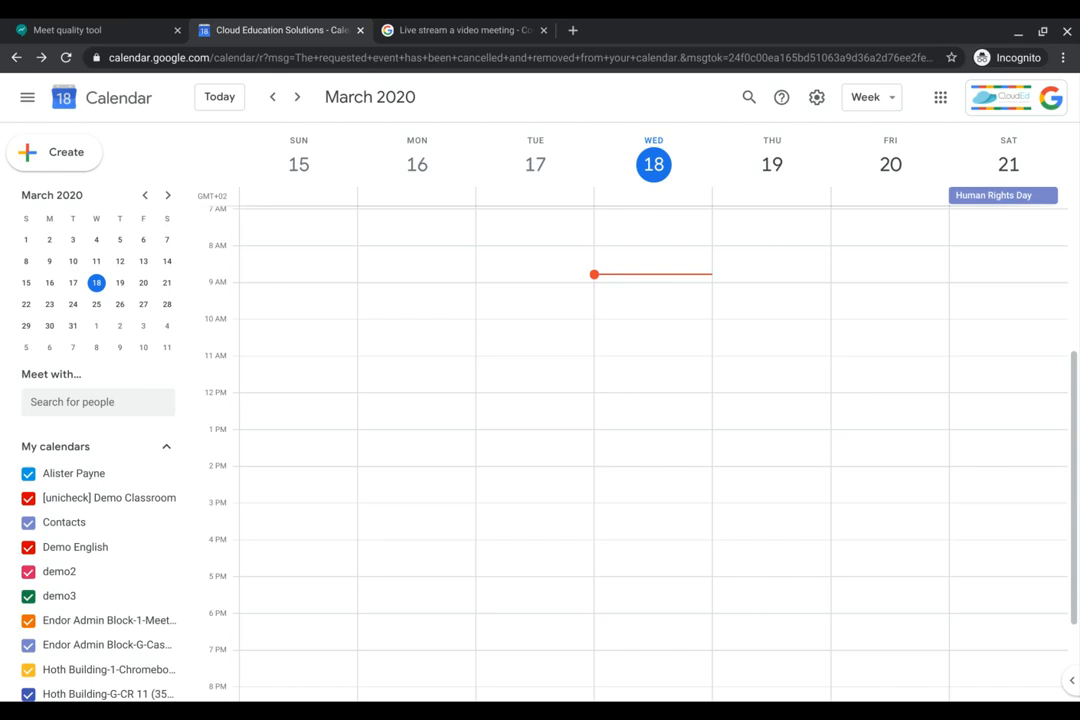
mouse_move(625, 326)
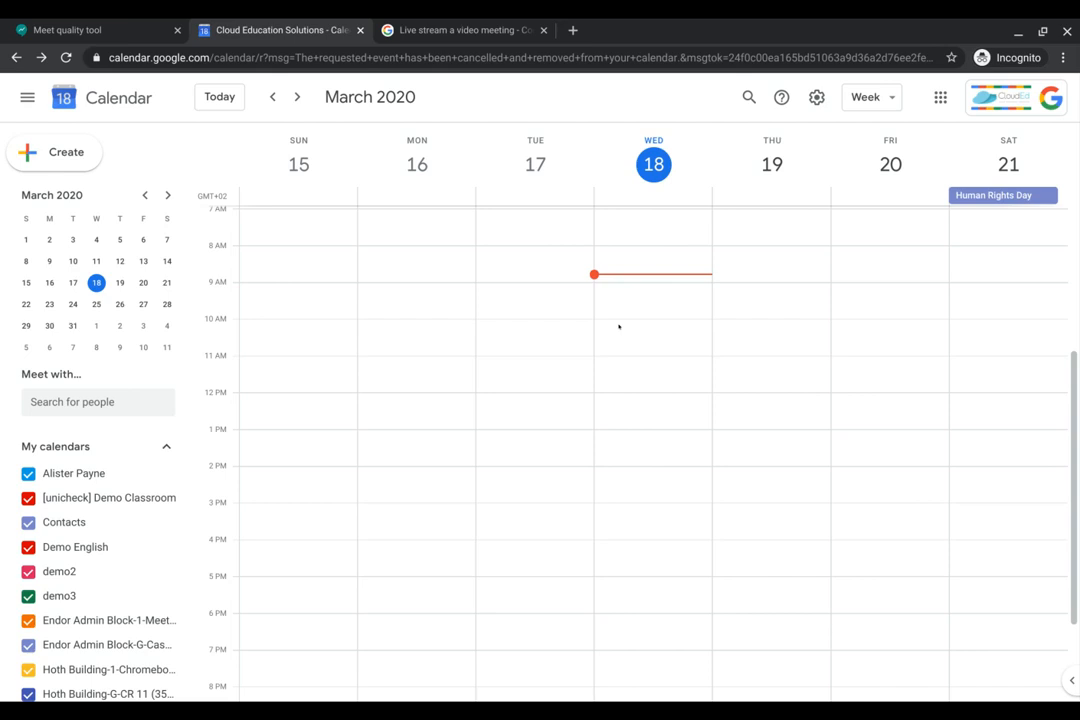
mouse_move(603, 321)
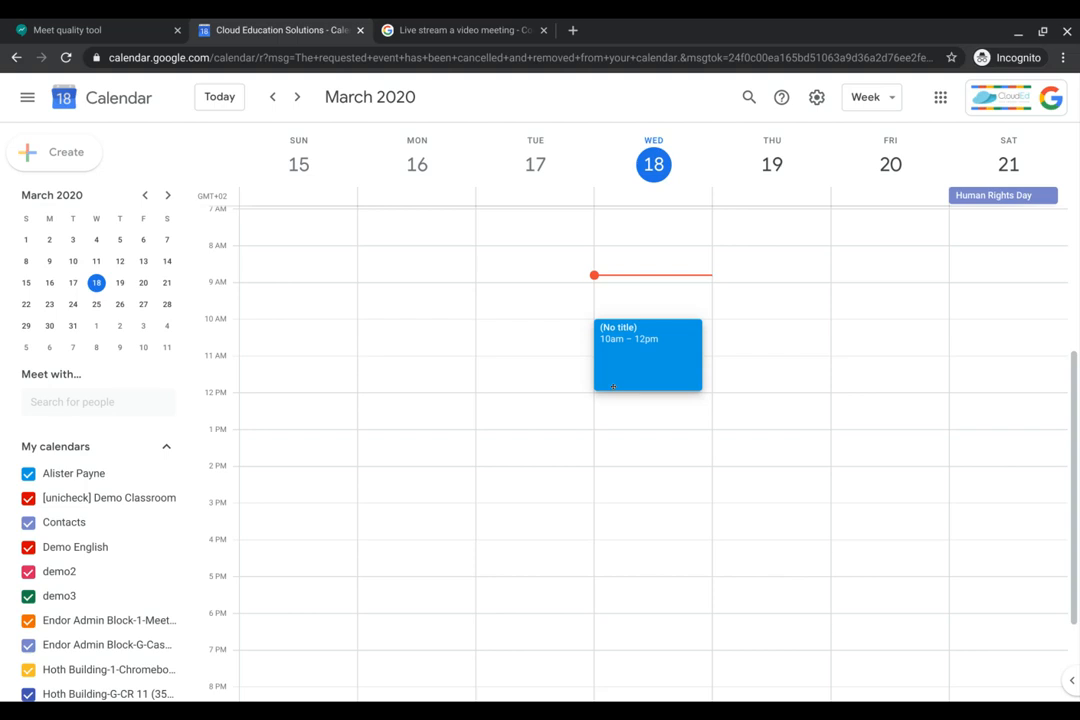
Title the March 18, 10am–12pm draft event 'Demo lesson'.
click(648, 355)
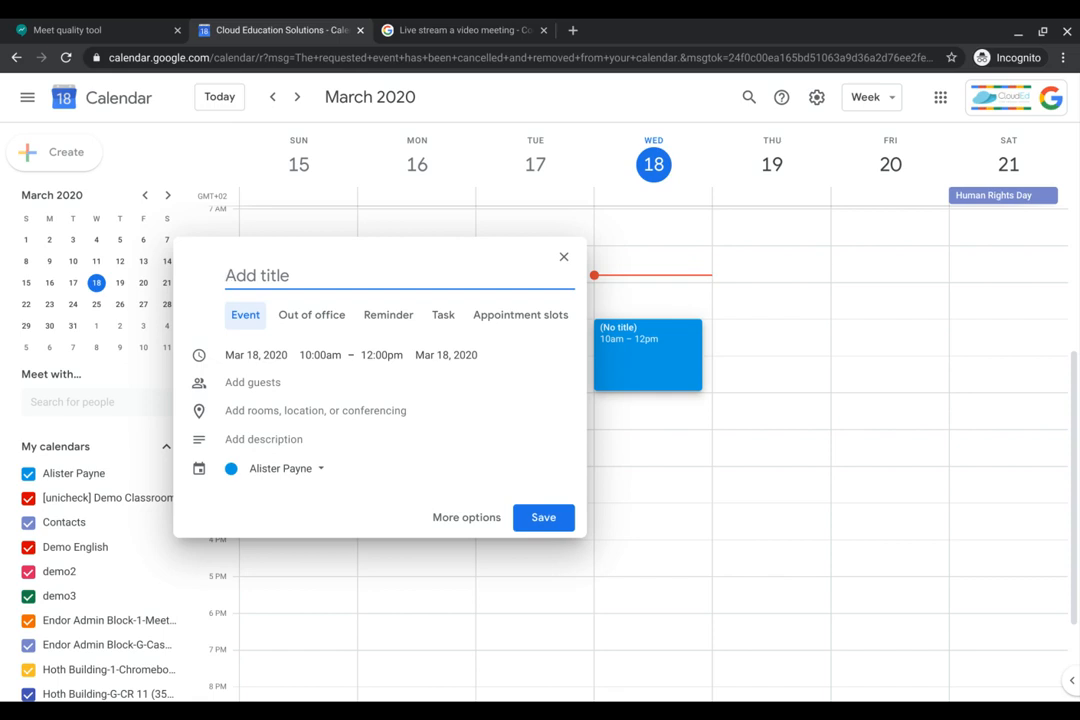
text(Demo)
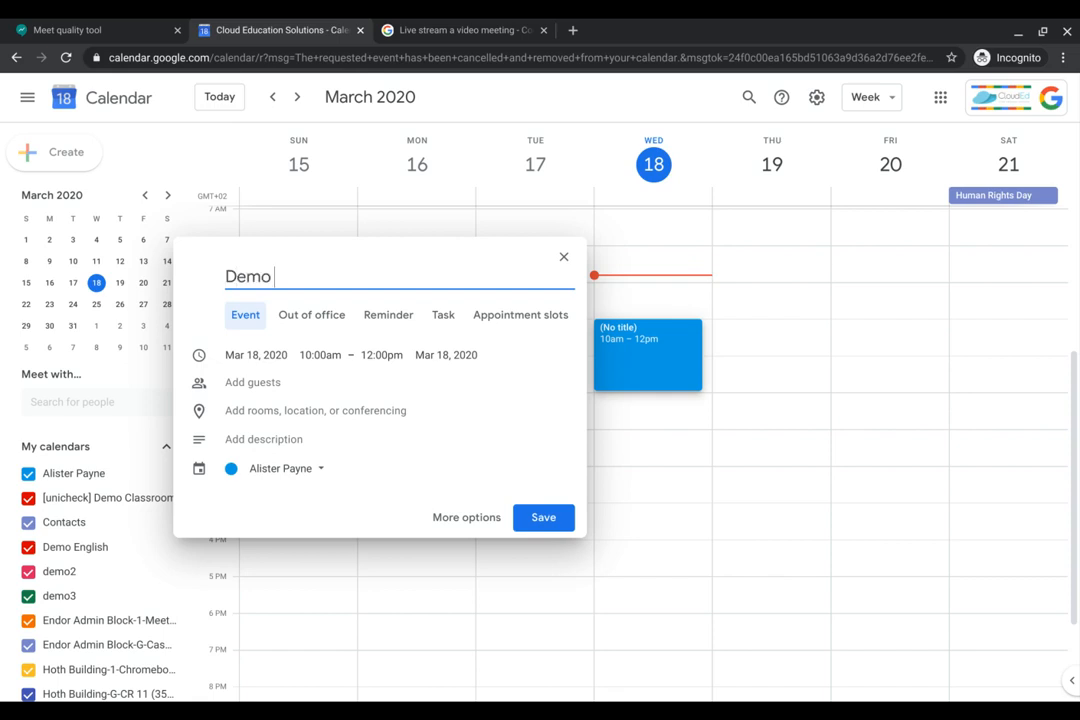
text(lea)
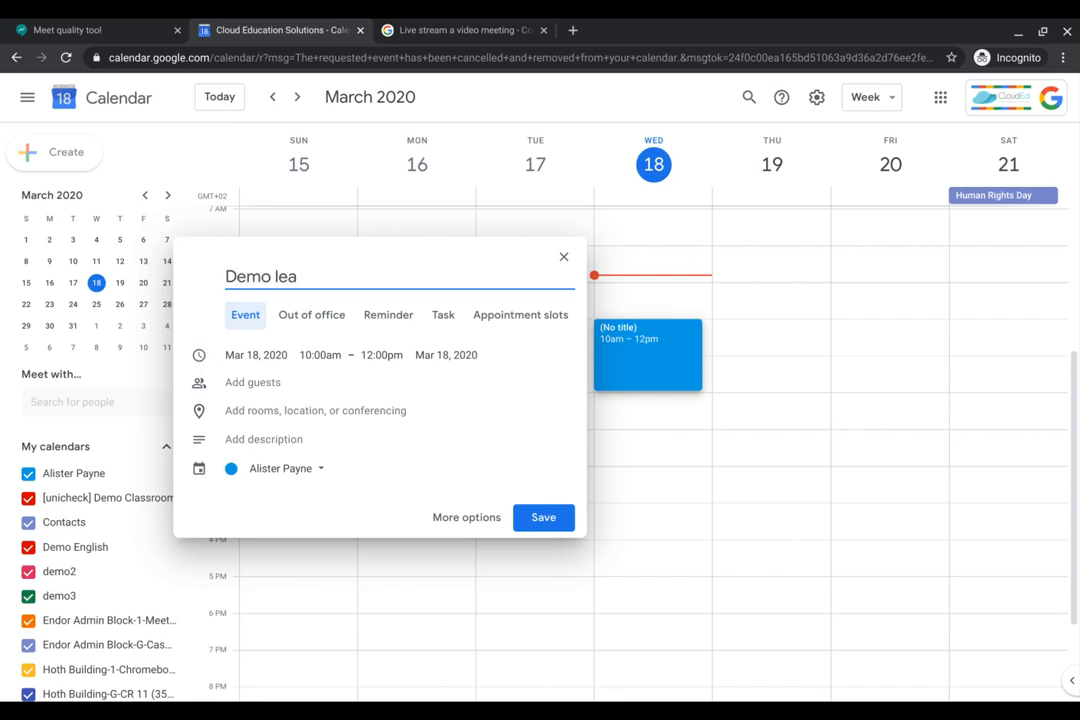
text(sson)
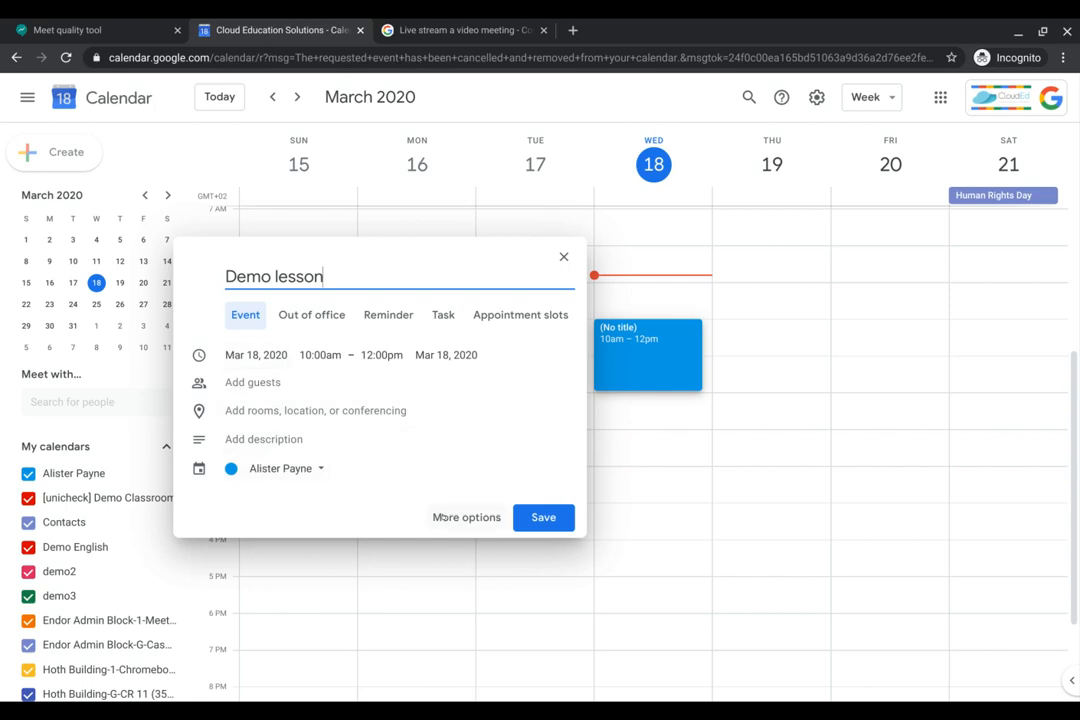
In the full event details, invite Kylo Ren and attach Hangouts Meet conferencing.
click(466, 517)
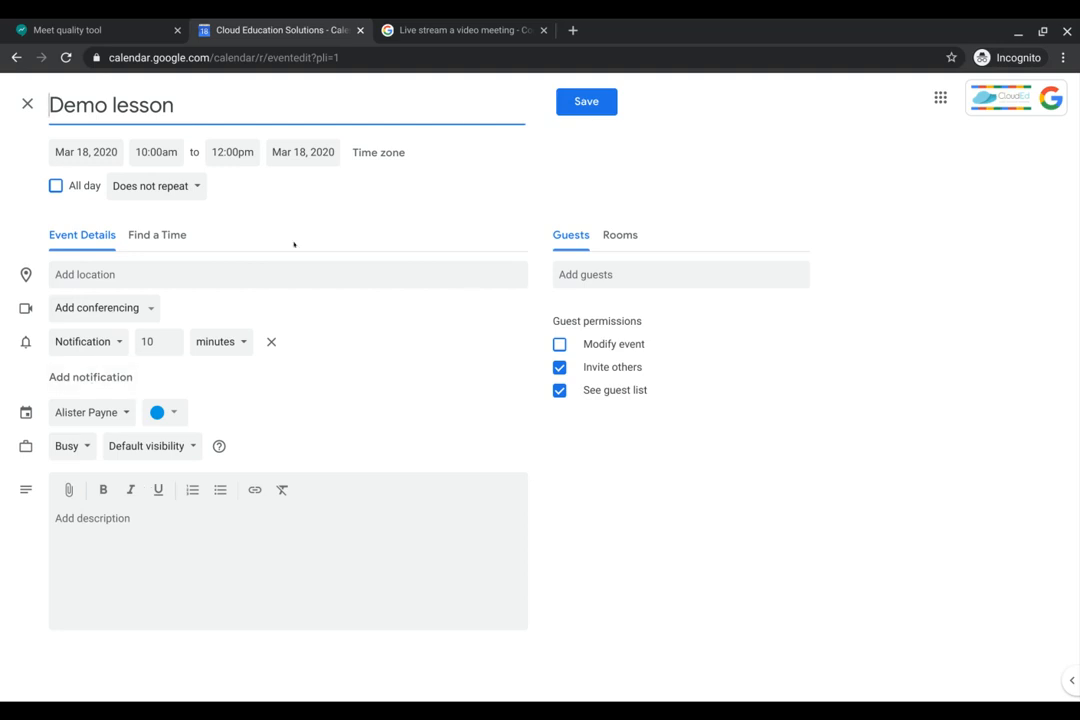
text(k)
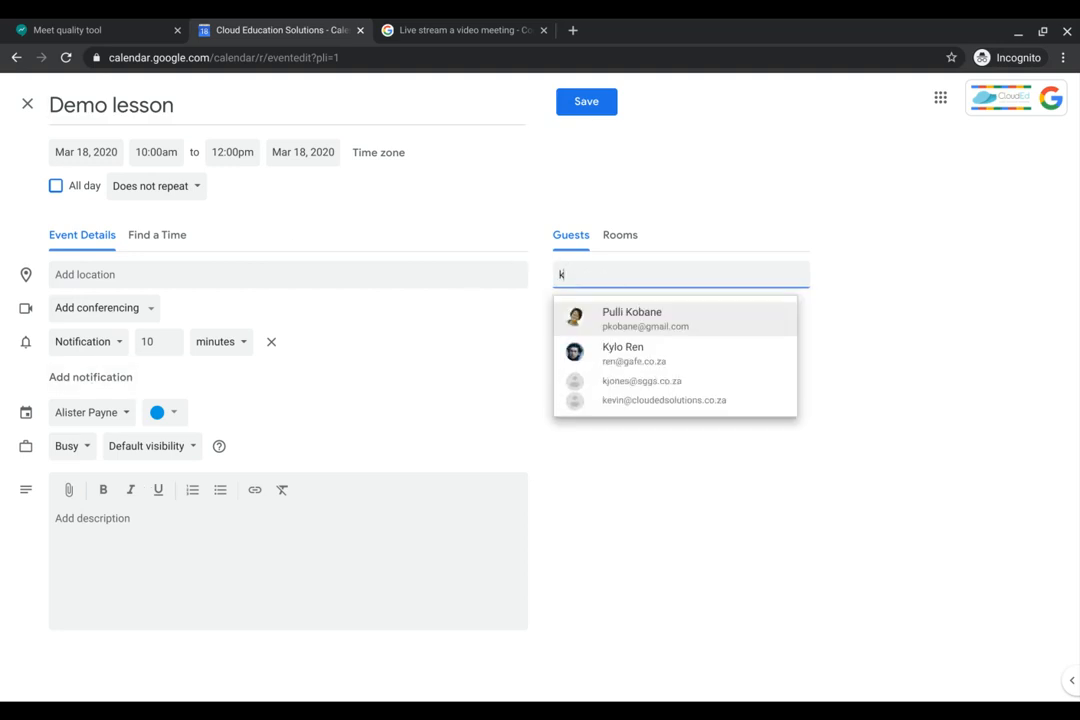
click(623, 353)
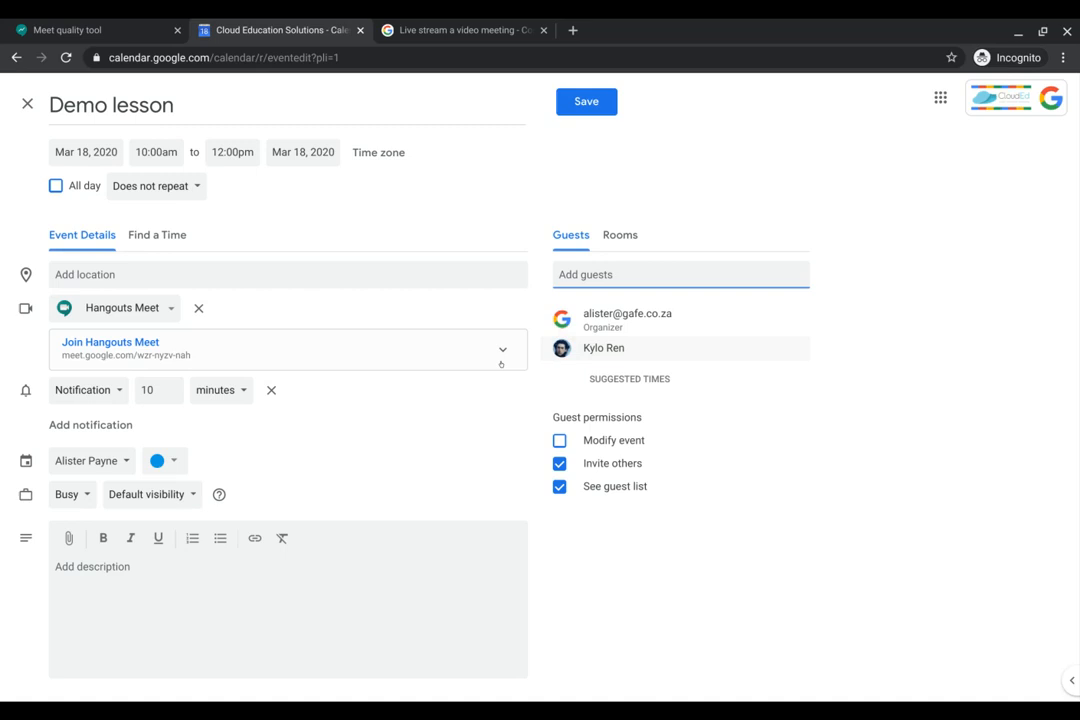
click(680, 274)
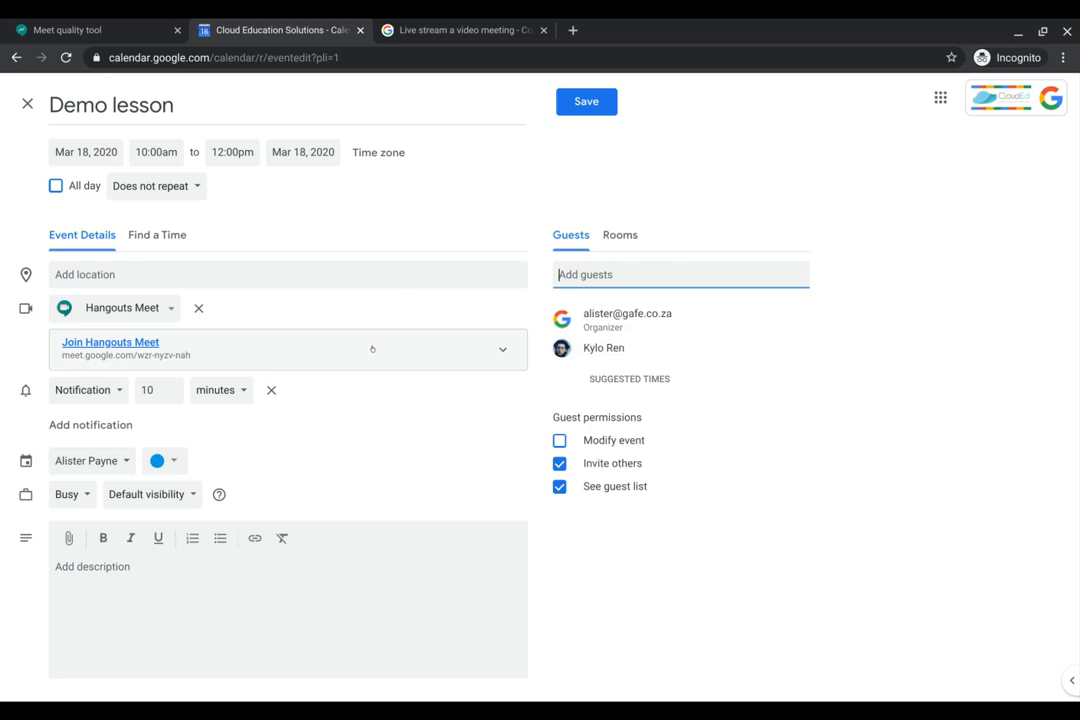
mouse_move(603, 347)
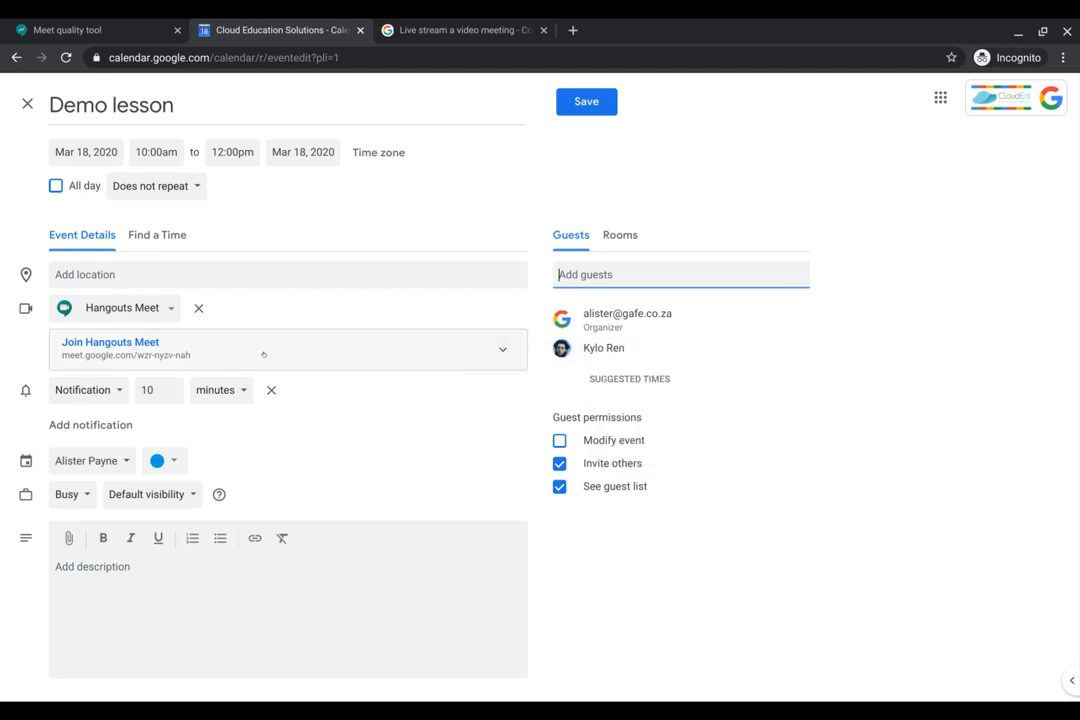
mouse_move(503, 350)
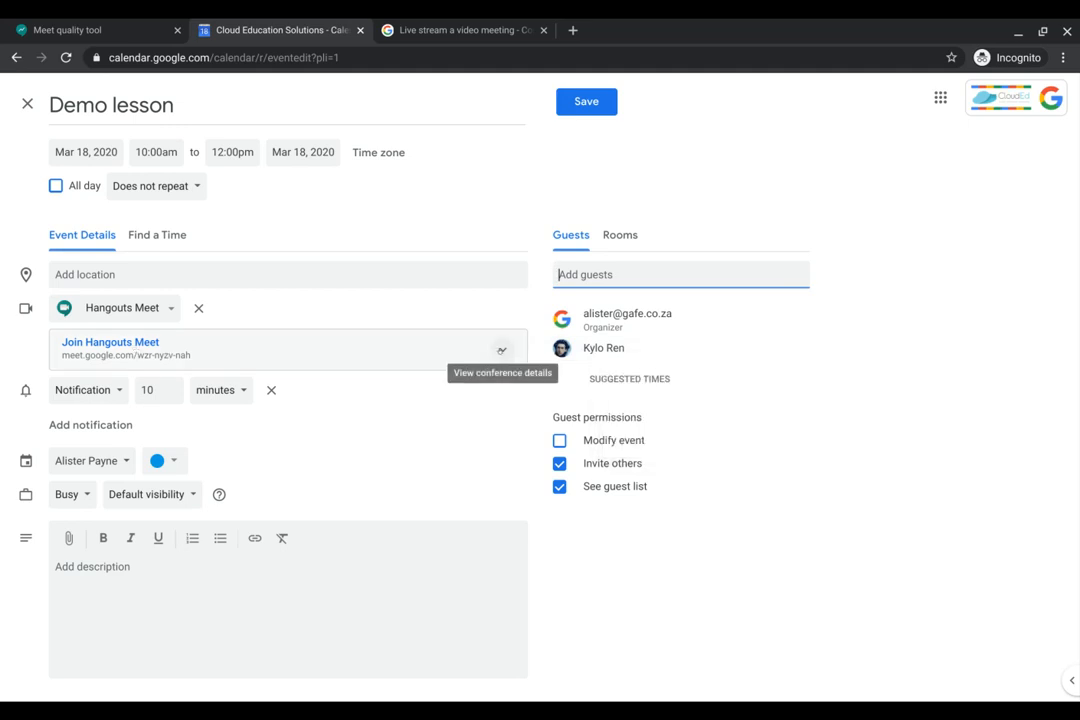
Add a live stream to the Hangouts Meet call and save Demo lesson.
click(501, 350)
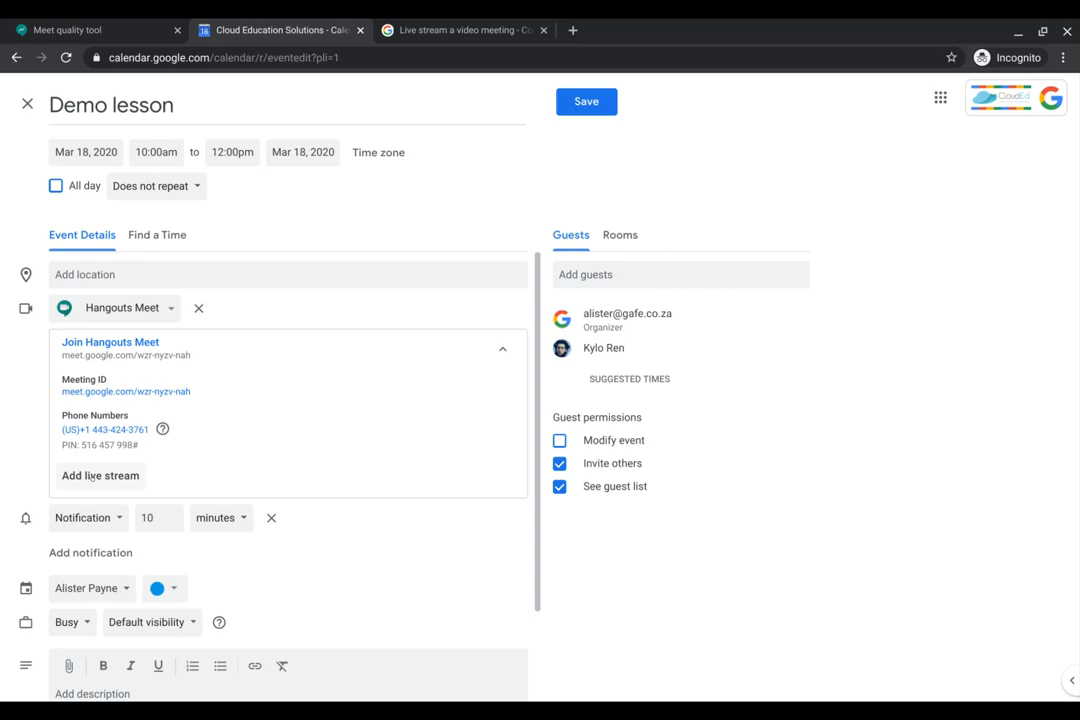
click(100, 475)
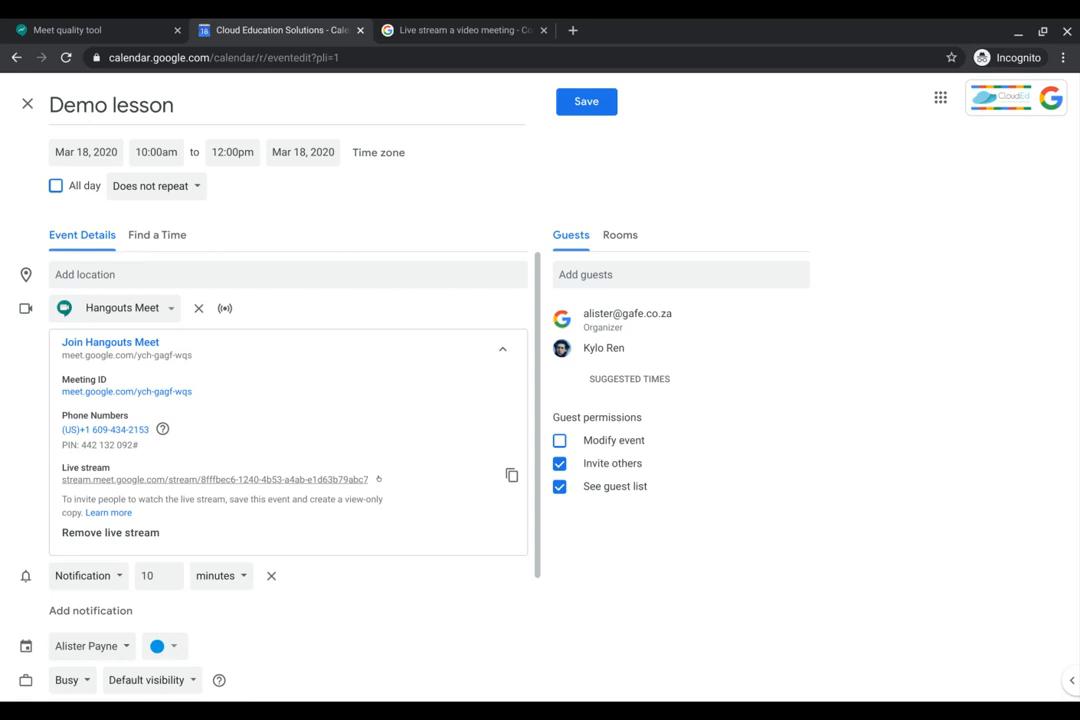
click(586, 101)
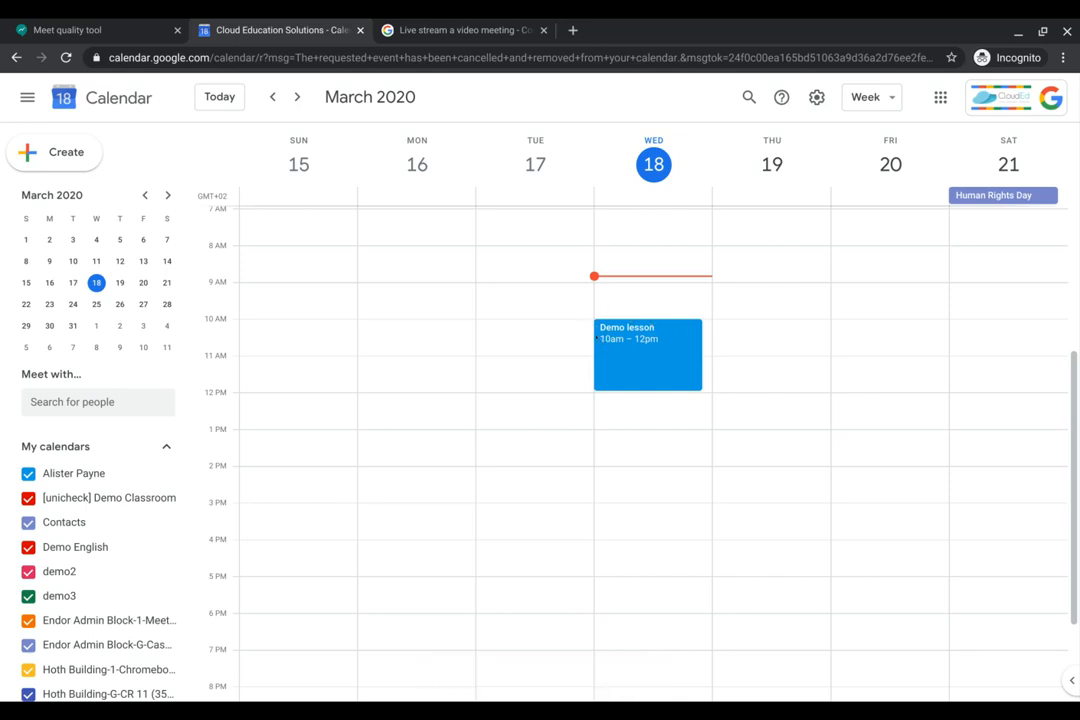
mouse_move(607, 315)
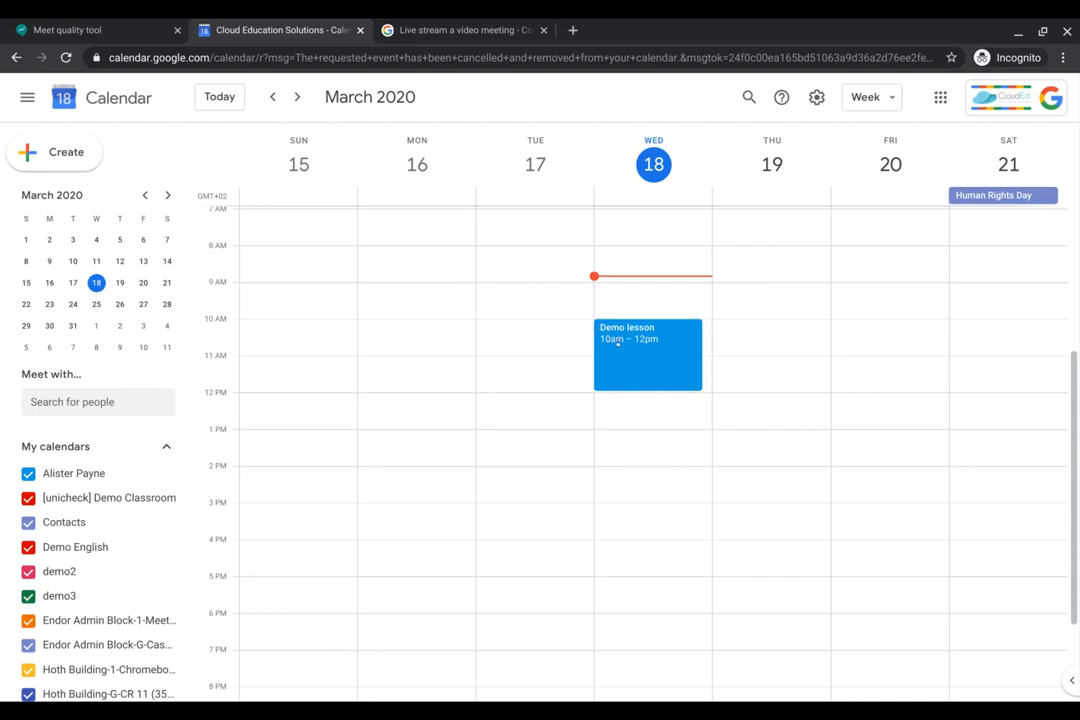
mouse_move(626, 361)
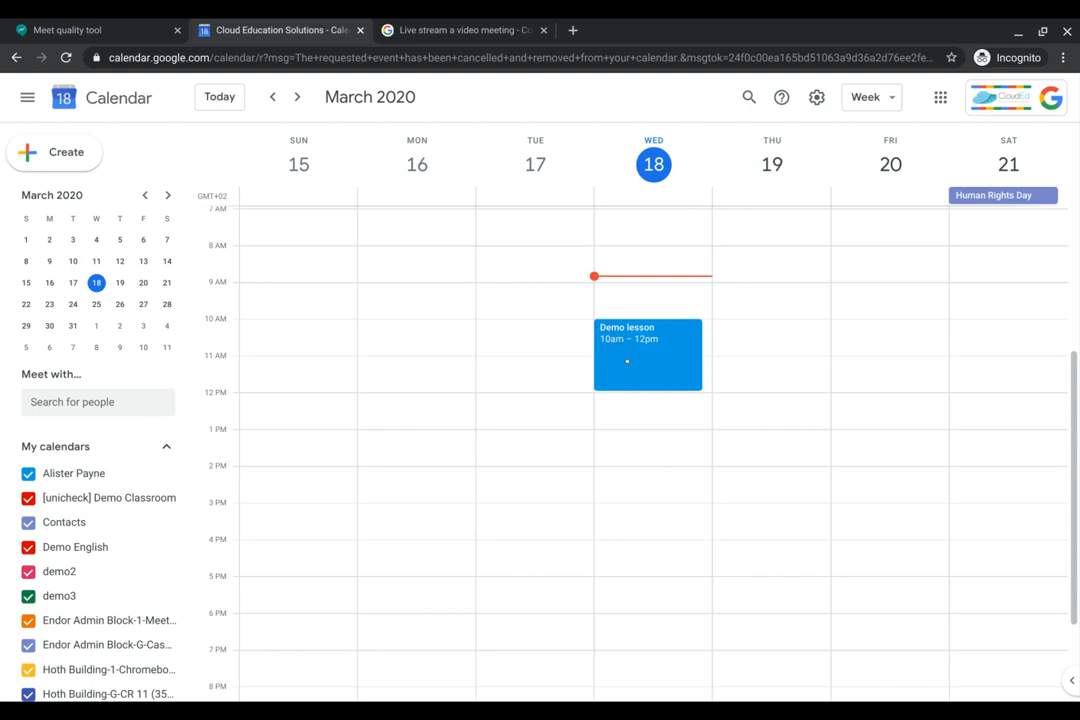
Open Demo lesson's details popup to see its Meet link, live stream and guests.
click(648, 355)
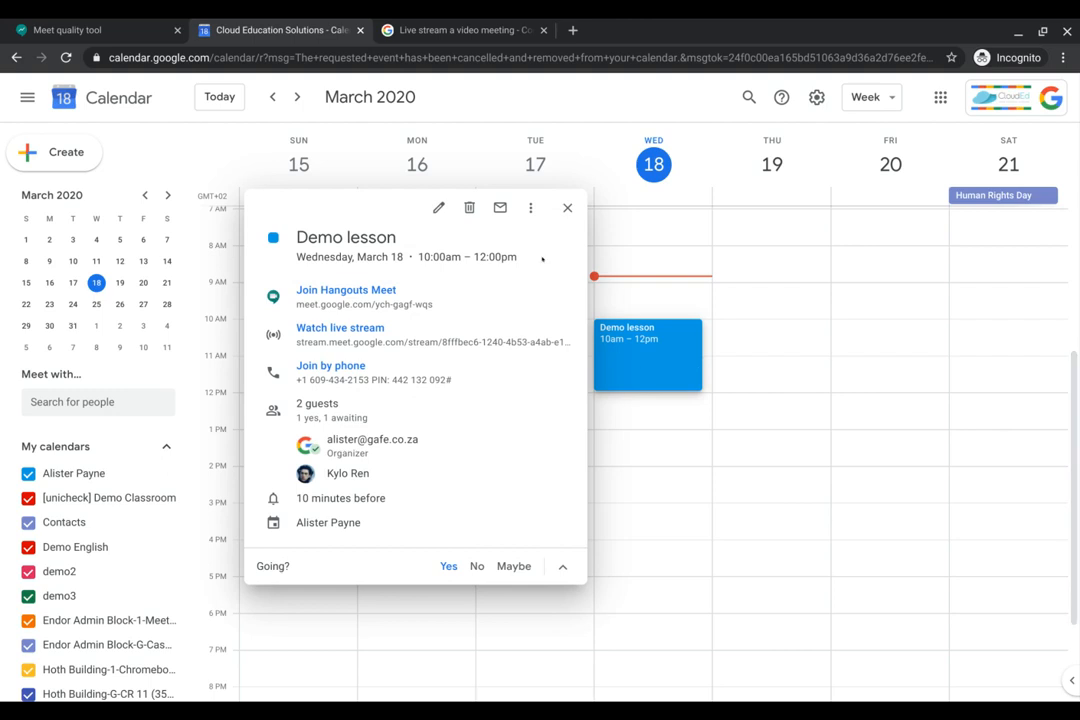
mouse_move(530, 207)
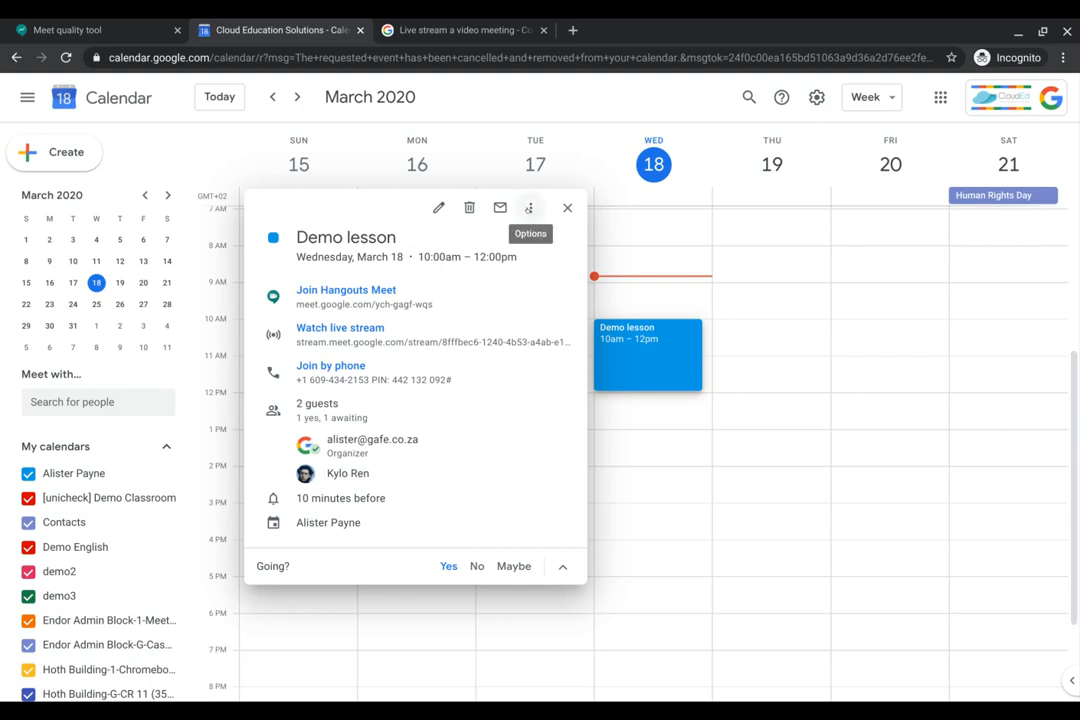
Create a view-only '[Live stream] Demo lesson' draft from the event's options menu.
click(529, 208)
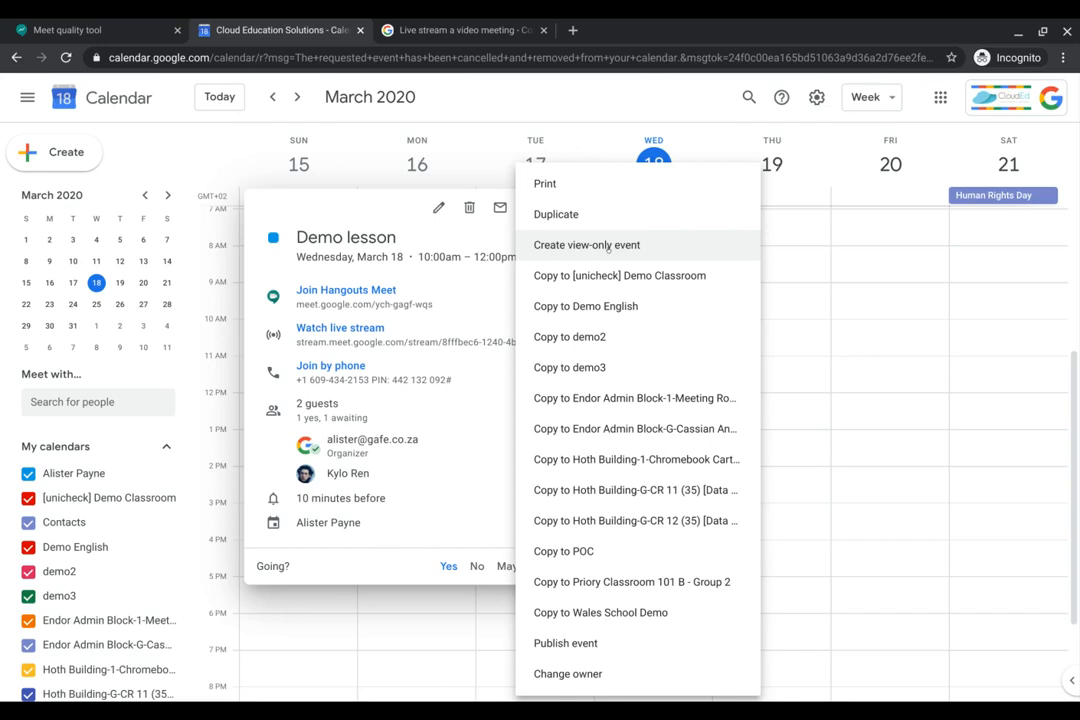
mouse_move(586, 245)
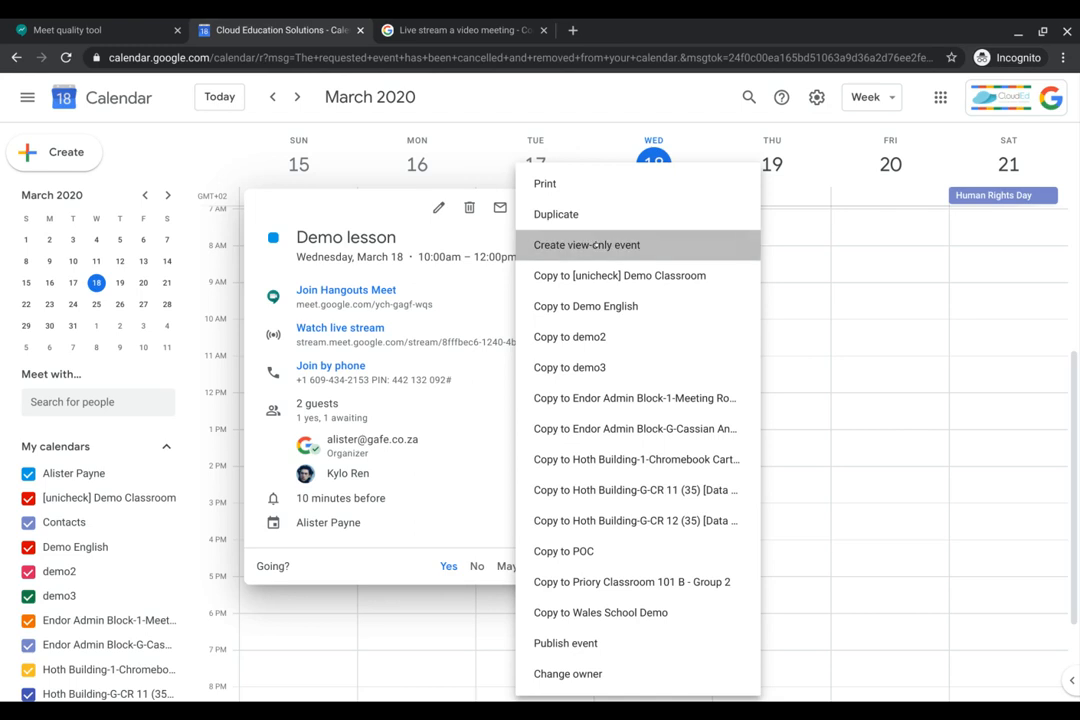
click(587, 244)
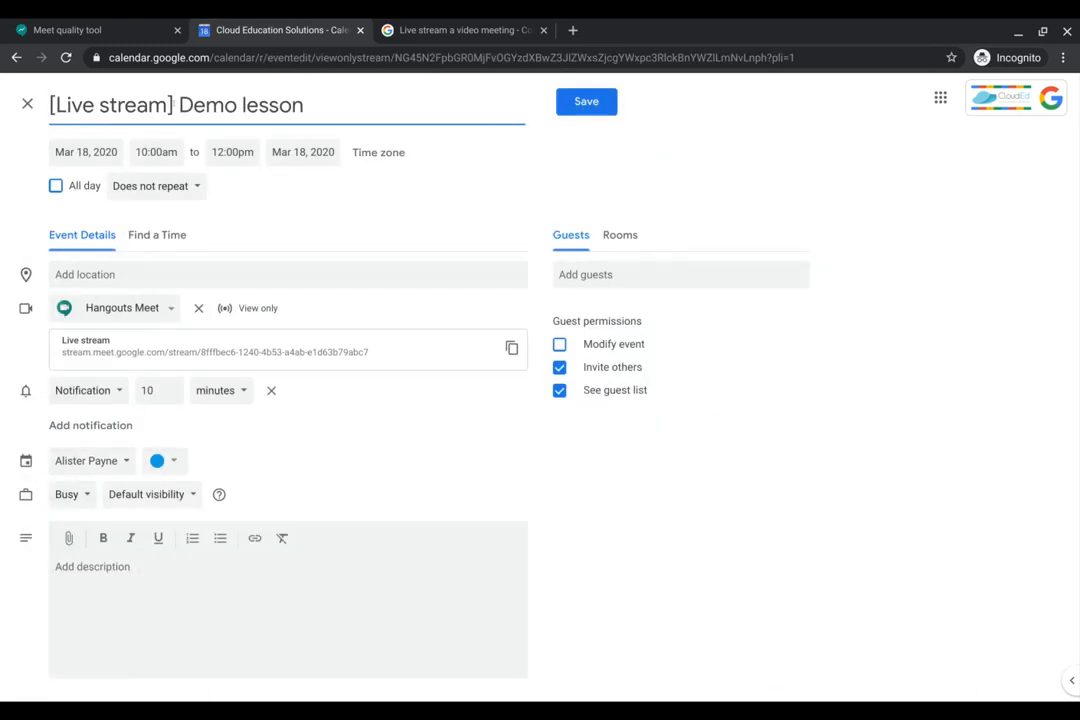
Add the student guest found by 'luk' to the view-only copy and save it.
click(680, 274)
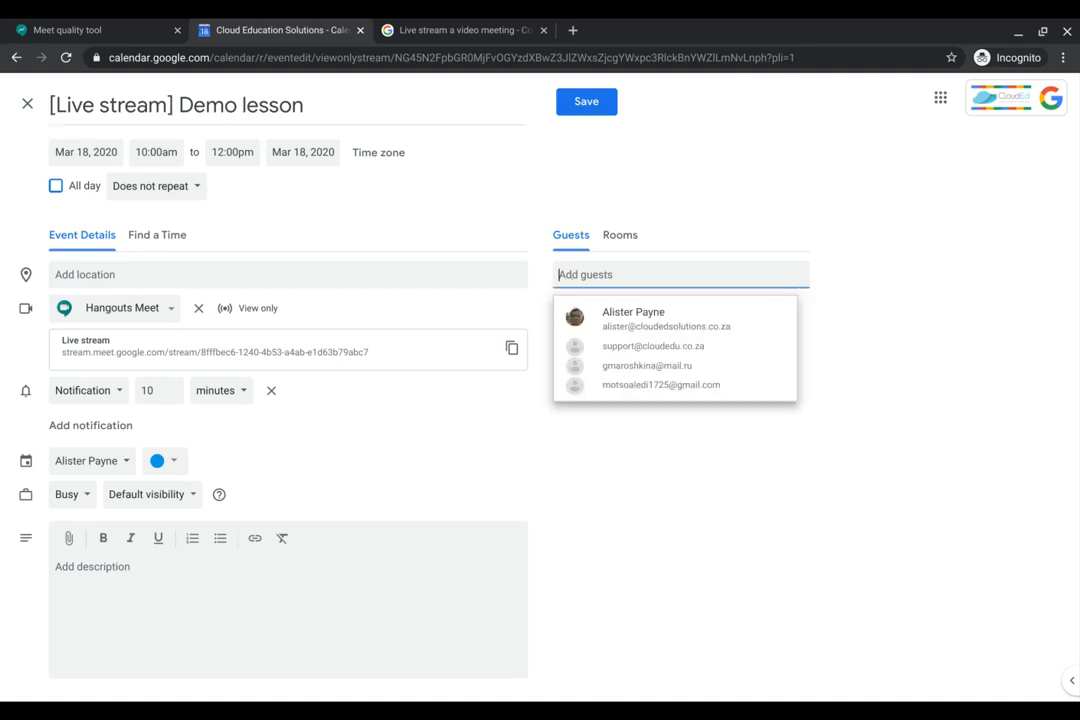
text(luk)
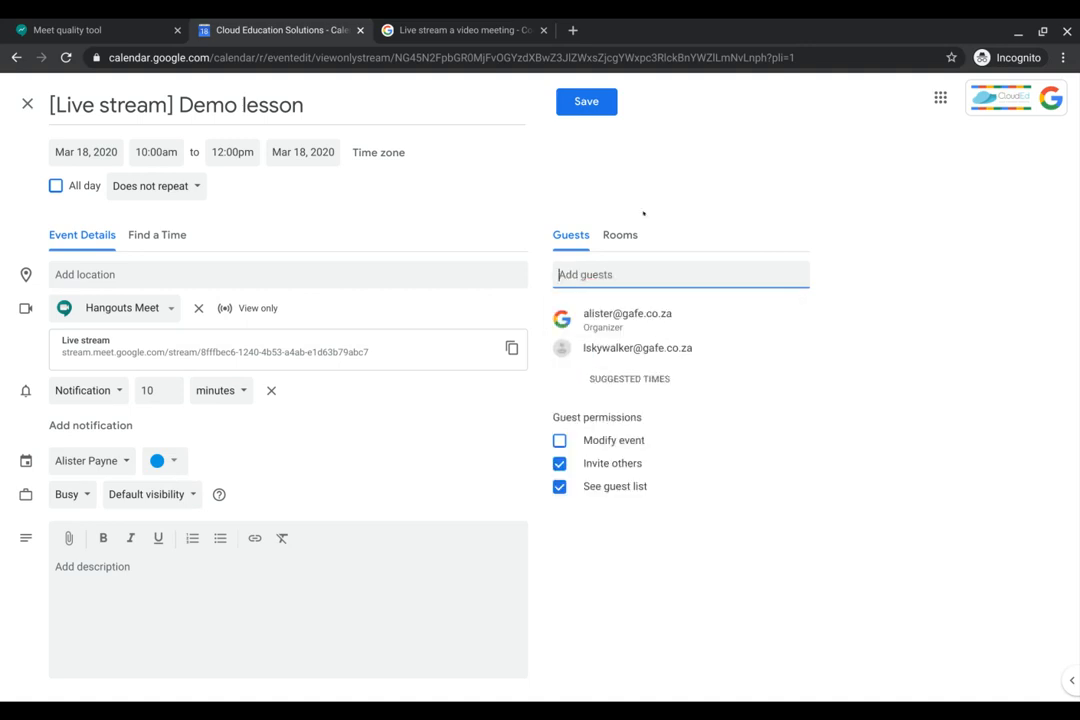
click(586, 101)
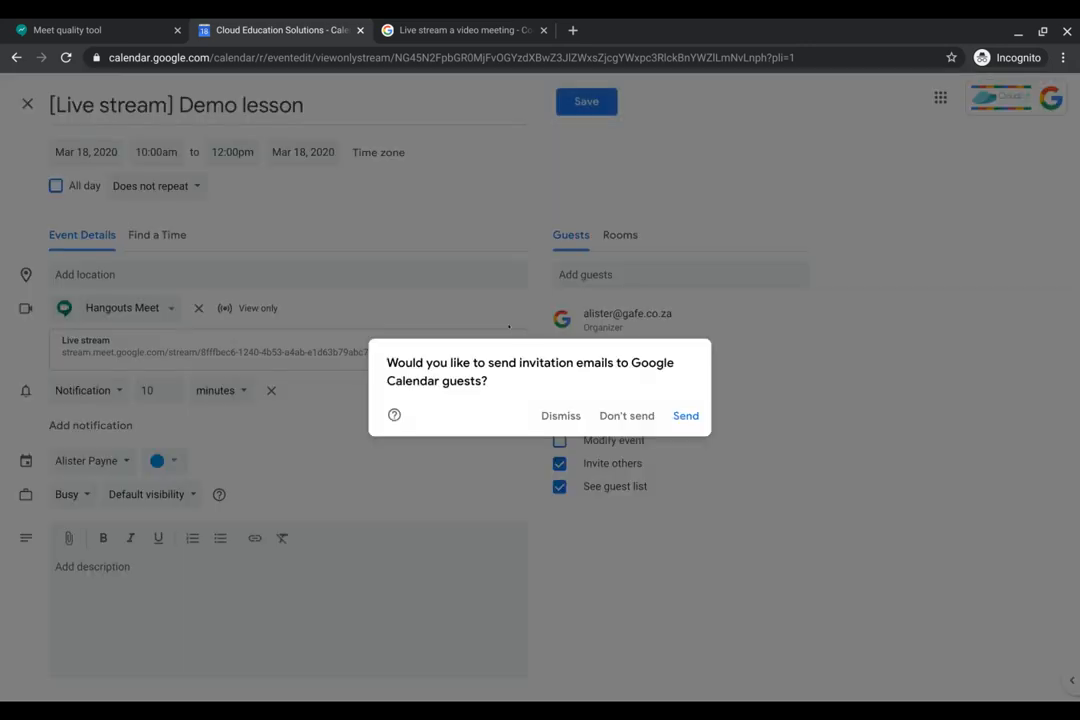